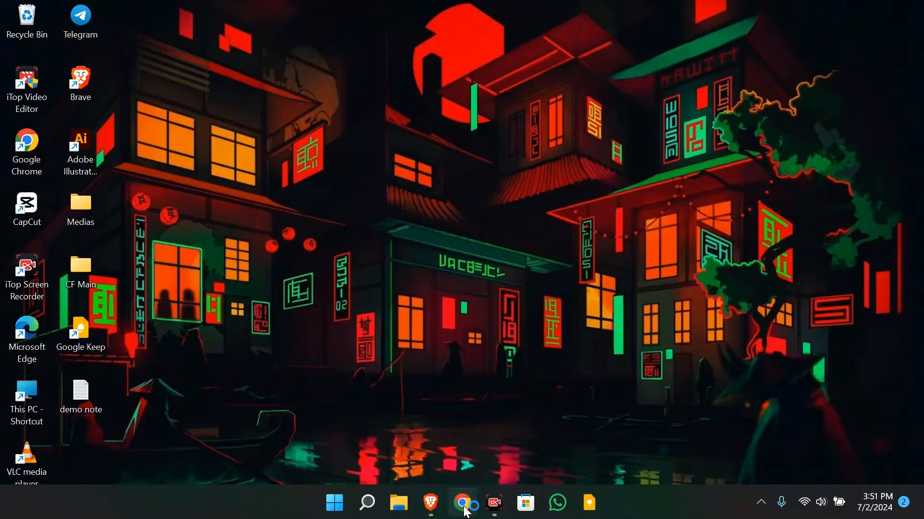
Launch Google Chrome from the taskbar icon
left_click(463, 503)
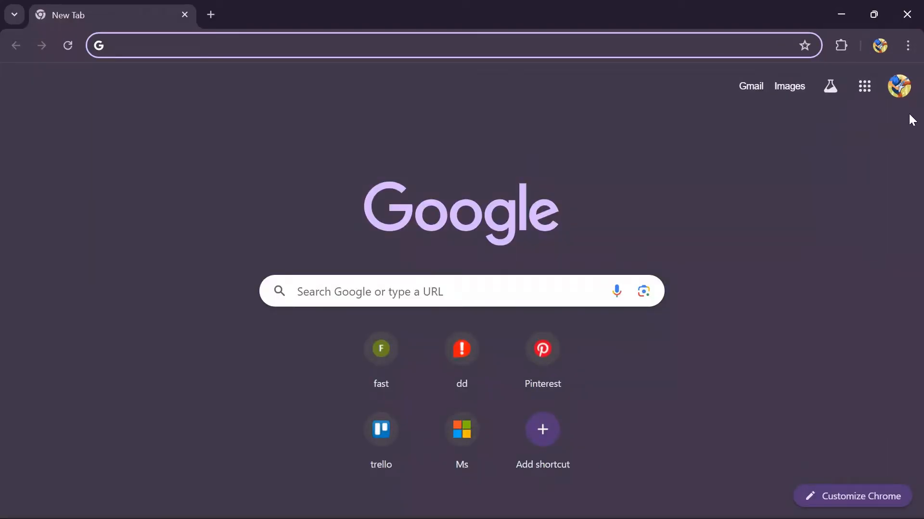
mouse_move(899, 86)
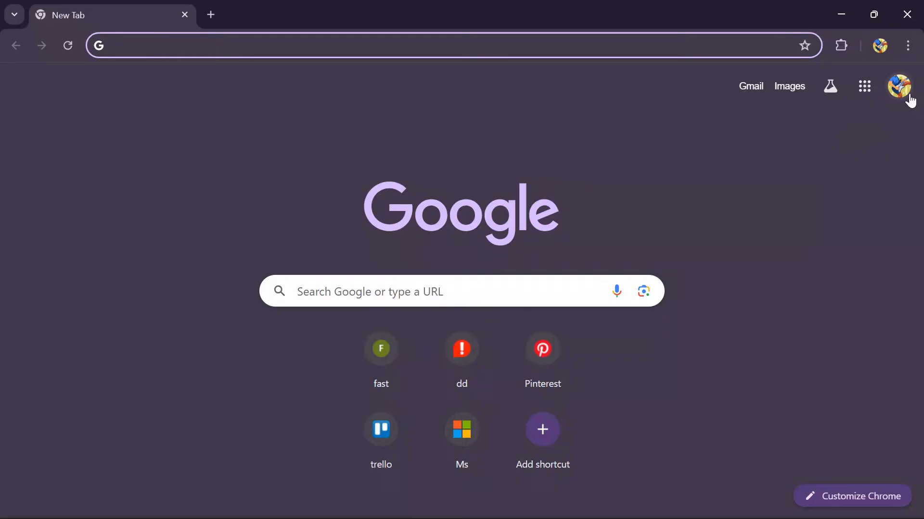
Go to 'Manage your Google Account' from the profile avatar menu
left_click(898, 86)
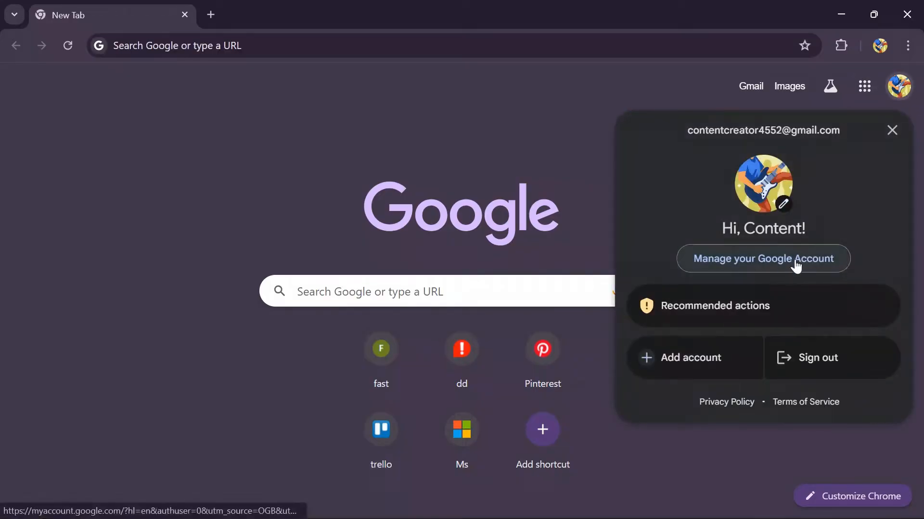
left_click(763, 259)
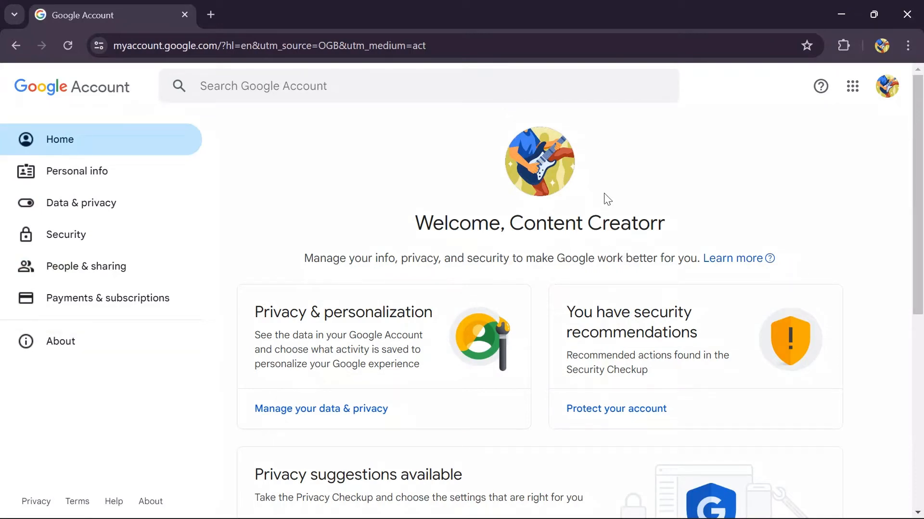
mouse_move(244, 245)
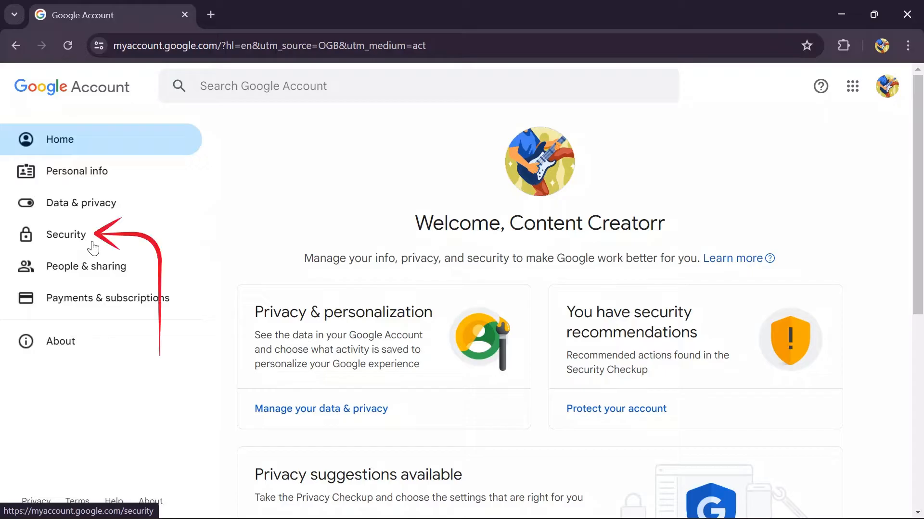
Open Security and scroll down to 'How you sign in to Google'
left_click(66, 235)
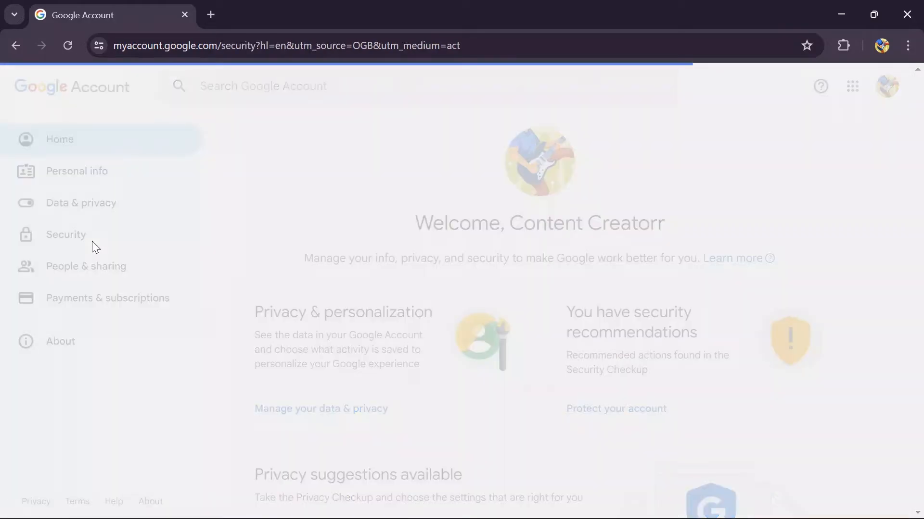
left_click(66, 234)
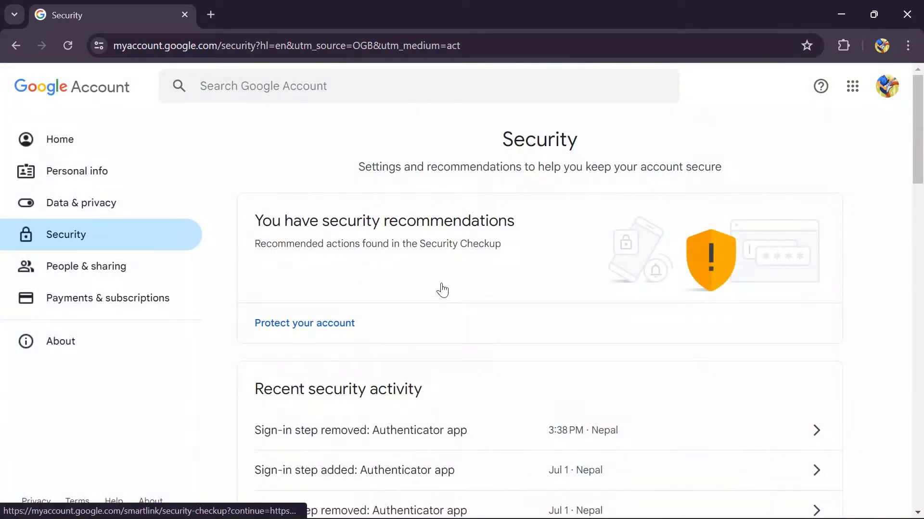
scroll("down", 3)
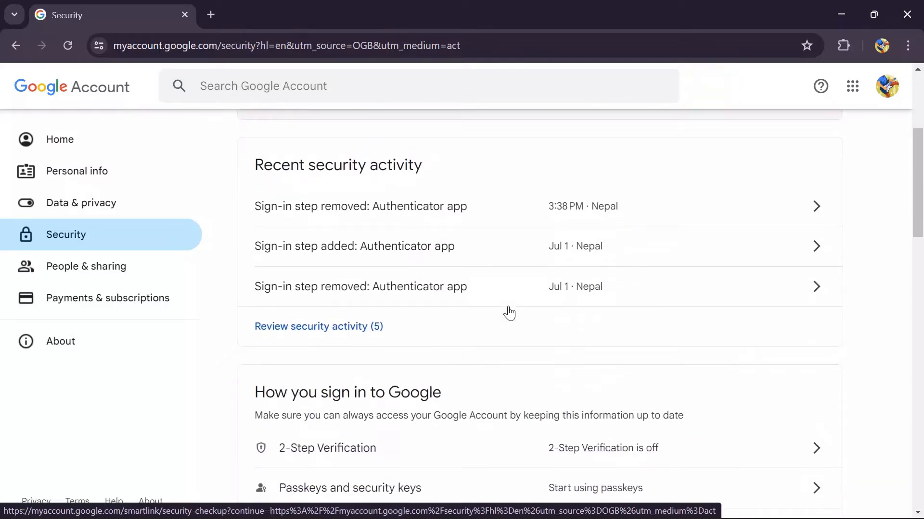
scroll("down", 3)
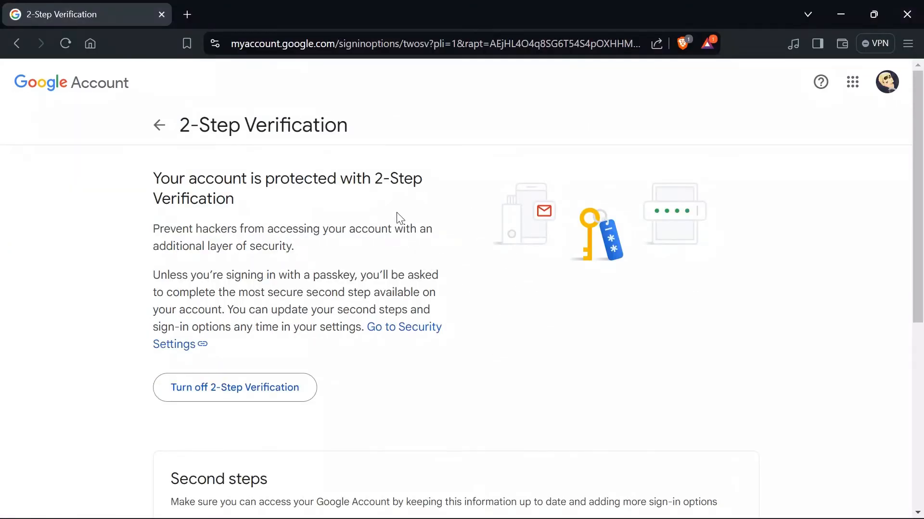
mouse_move(503, 151)
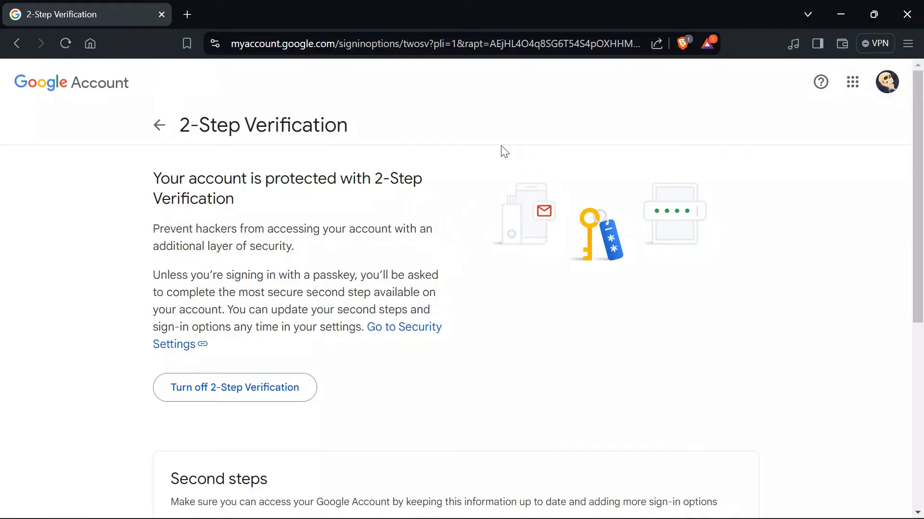
Scroll the 2-Step Verification page down to the Second steps list
scroll("down", 3)
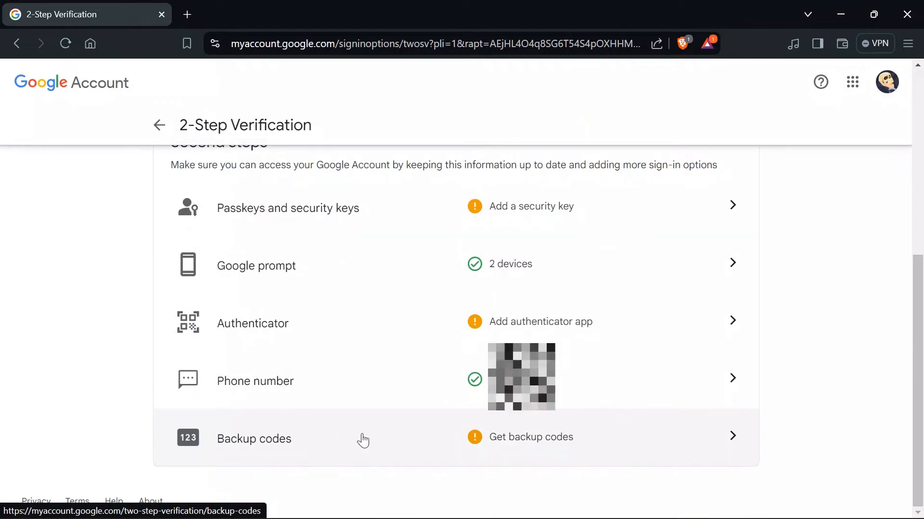
Open Backup codes from the Second steps list, near 'Get backup codes'
left_click(362, 440)
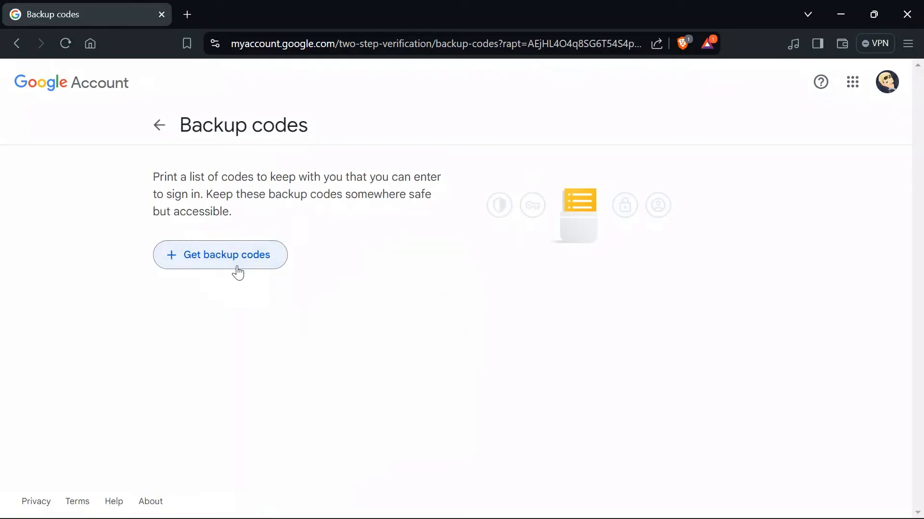
left_click(219, 254)
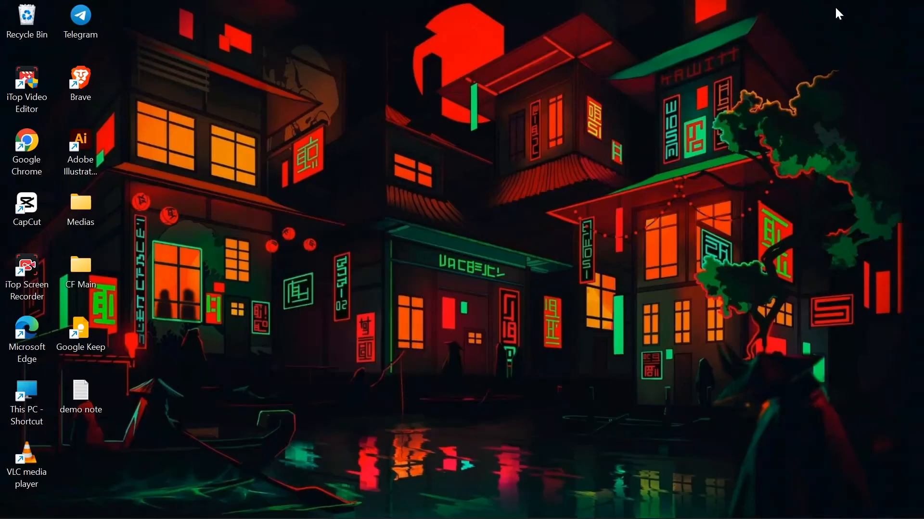
mouse_move(839, 13)
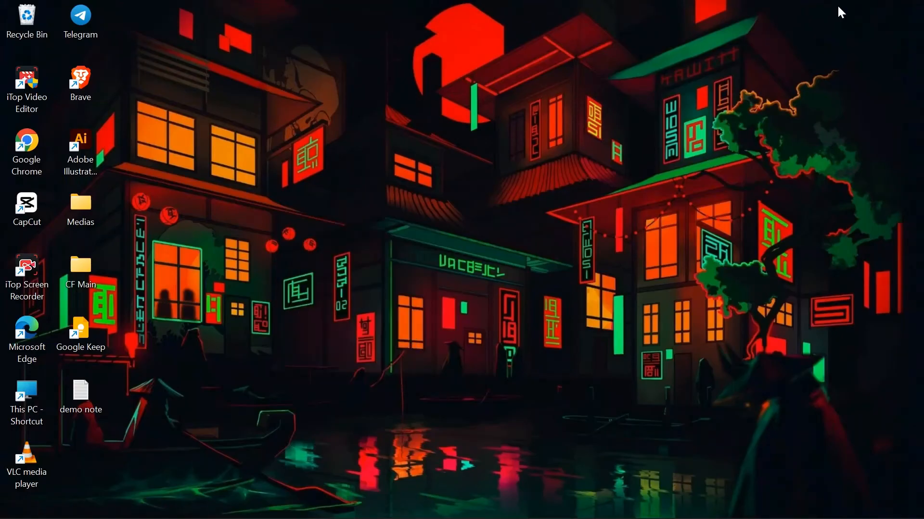